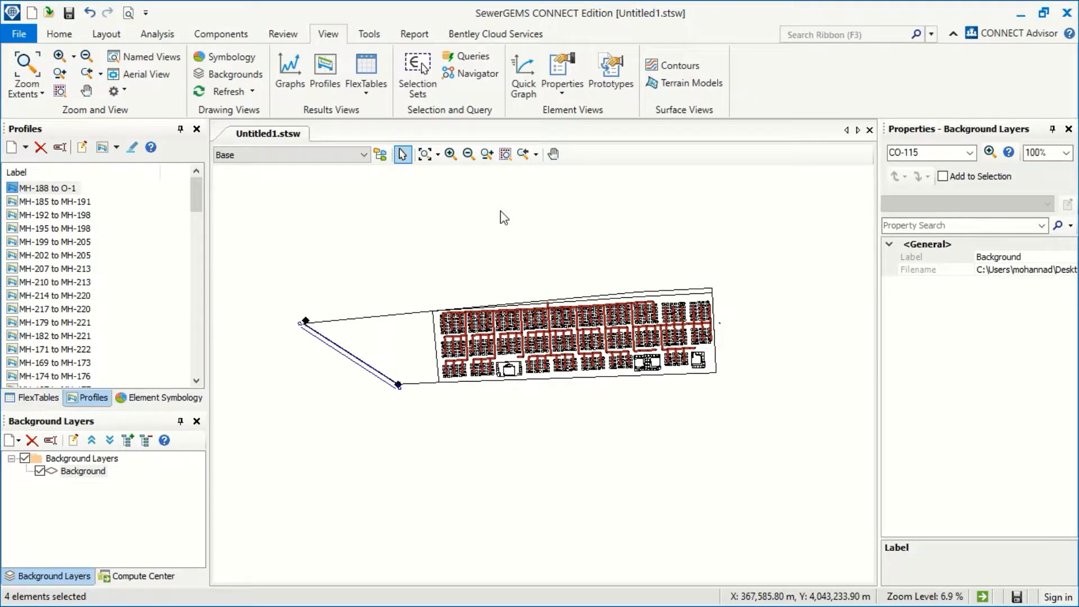
pyautogui.moveTo(411, 255)
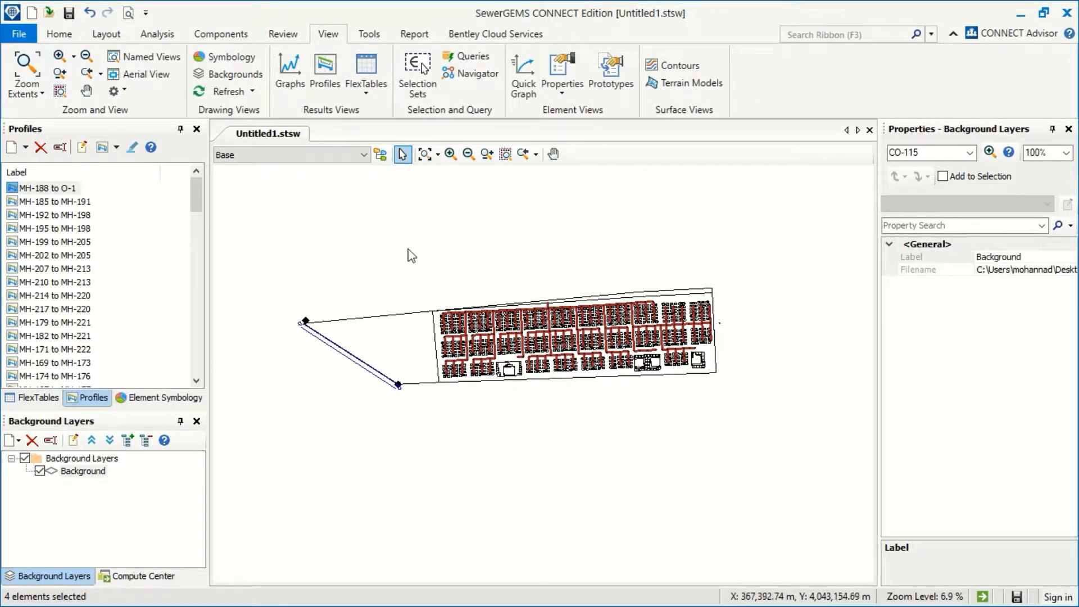
pyautogui.moveTo(407, 191)
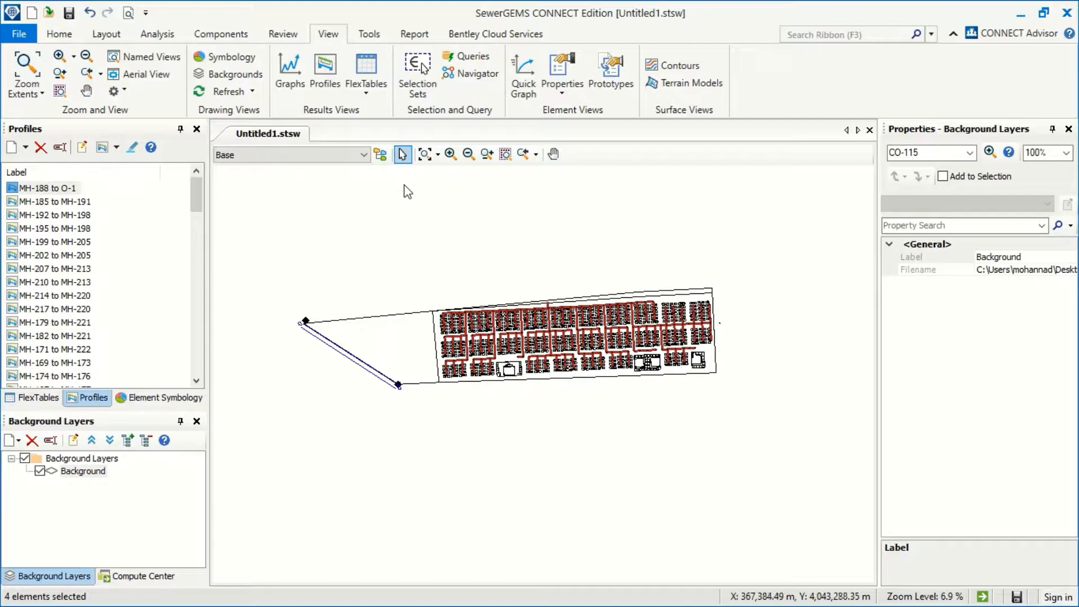
pyautogui.moveTo(443, 110)
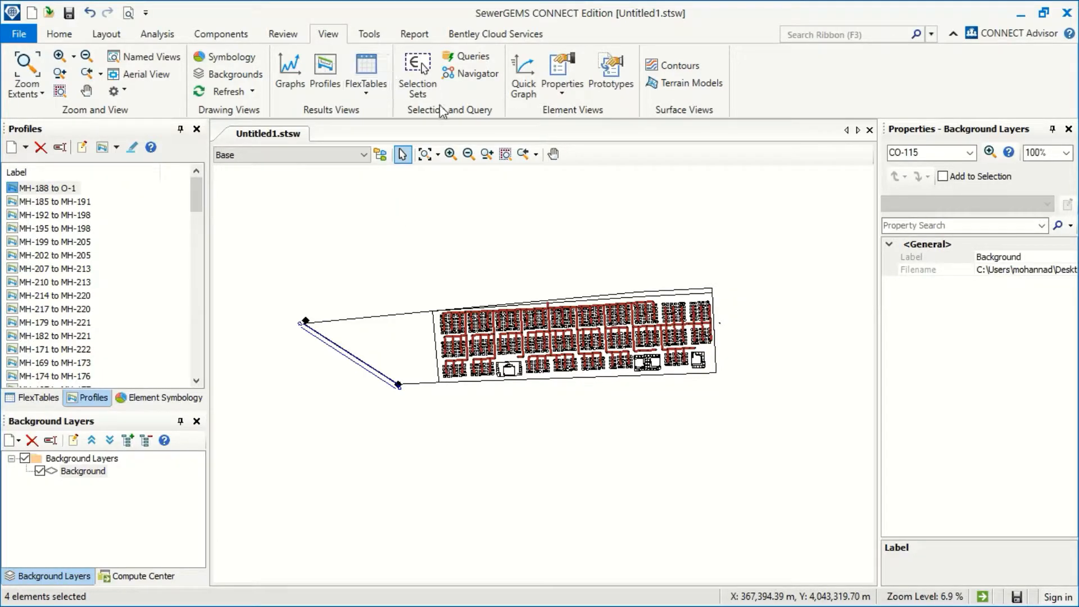
# Show the Analysis ribbon commands for the sewer model
pyautogui.click(158, 34)
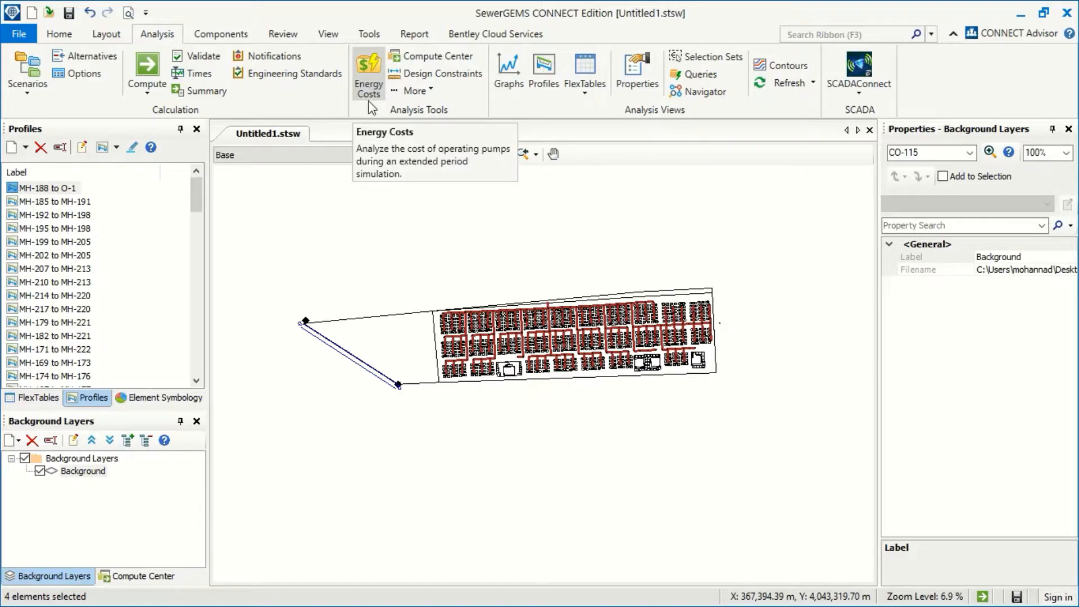
pyautogui.moveTo(373, 101)
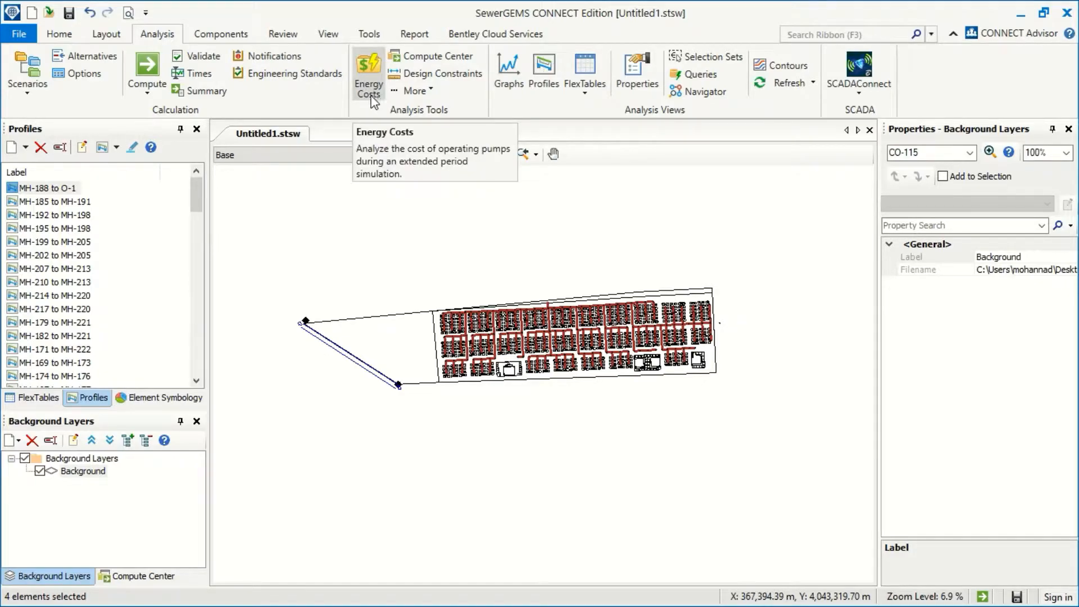
pyautogui.moveTo(364, 134)
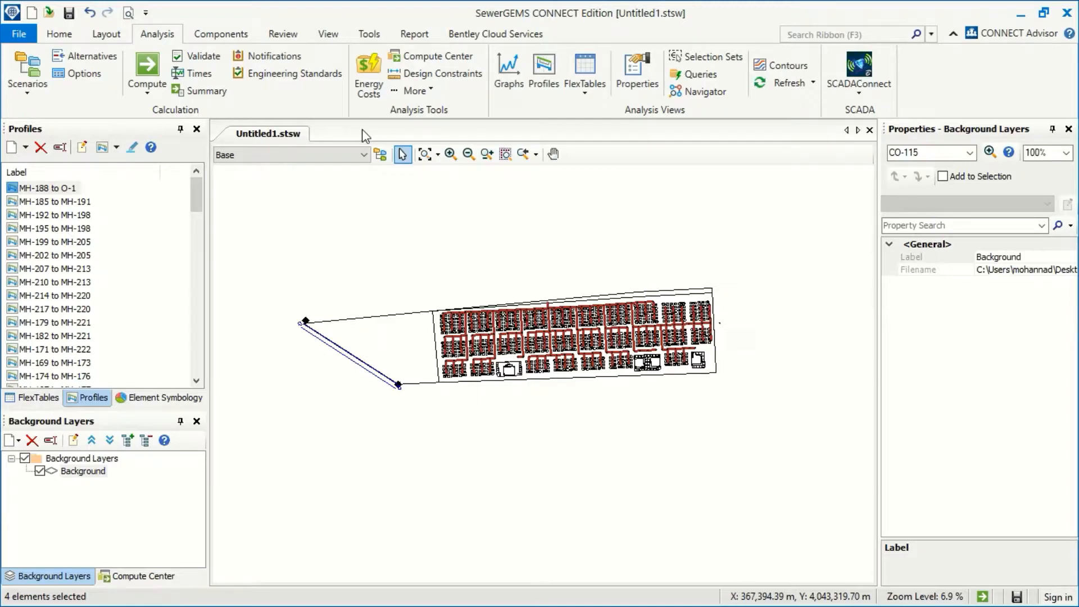
# Export the 327-row conduit FlexTable as a comma-delimited CSV into 01_sewergems _test
pyautogui.click(369, 33)
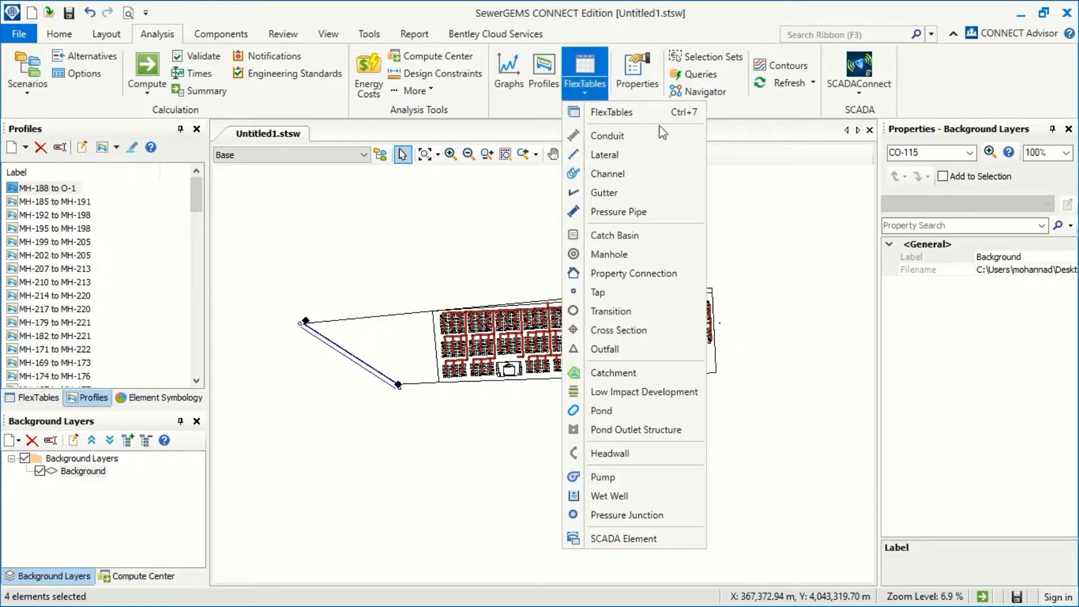
pyautogui.moveTo(621, 140)
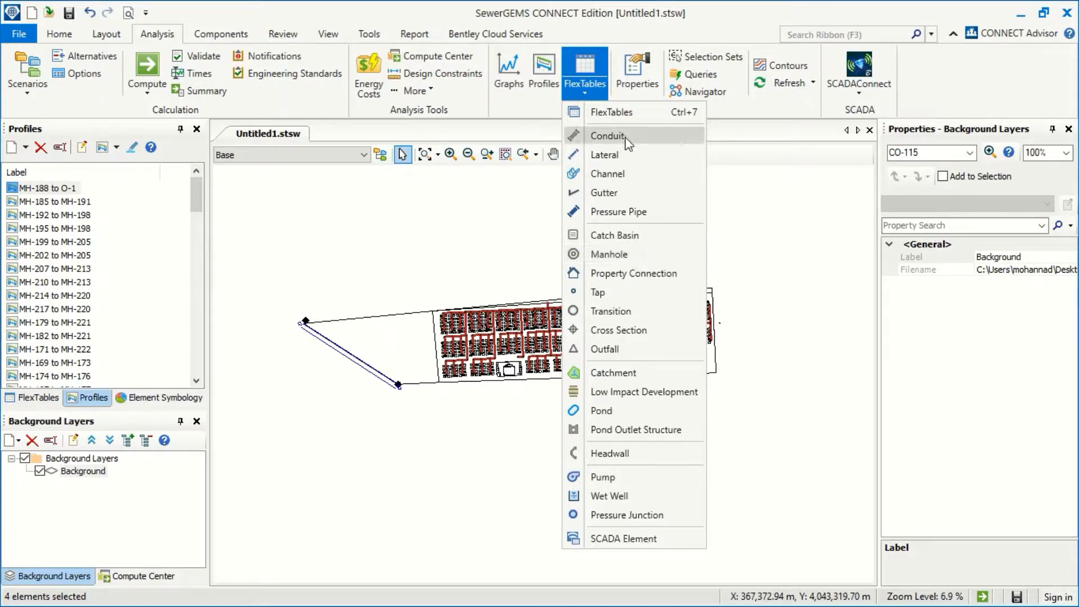
pyautogui.click(607, 136)
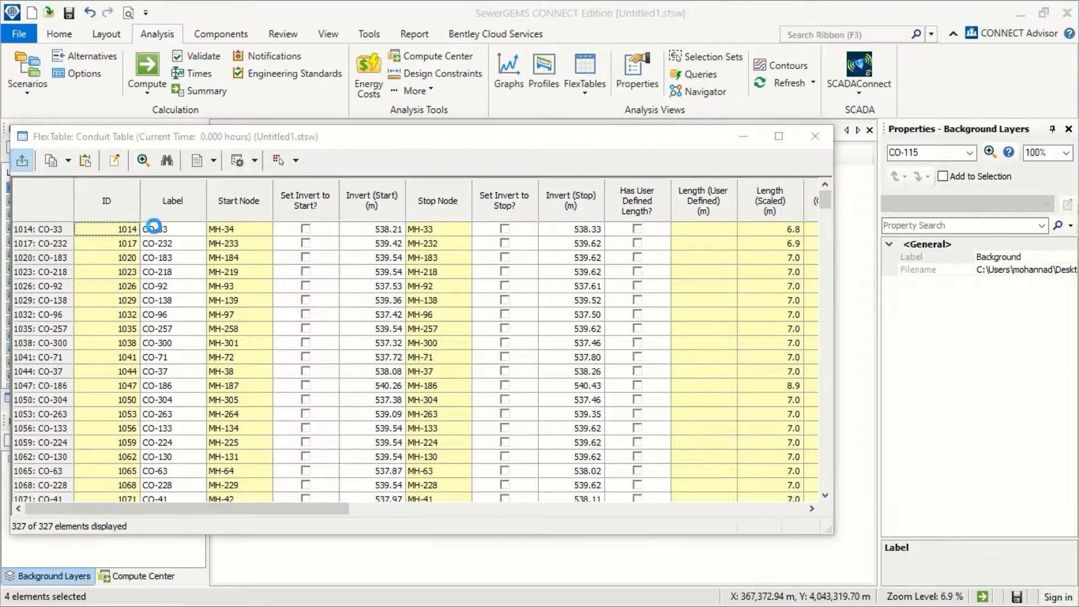
pyautogui.click(22, 160)
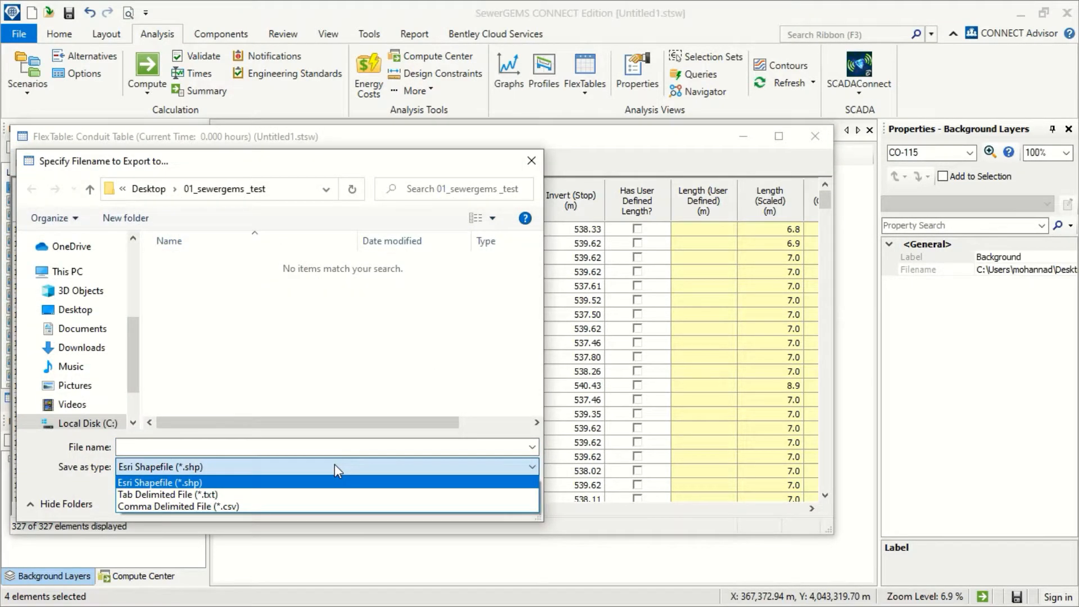
pyautogui.click(171, 506)
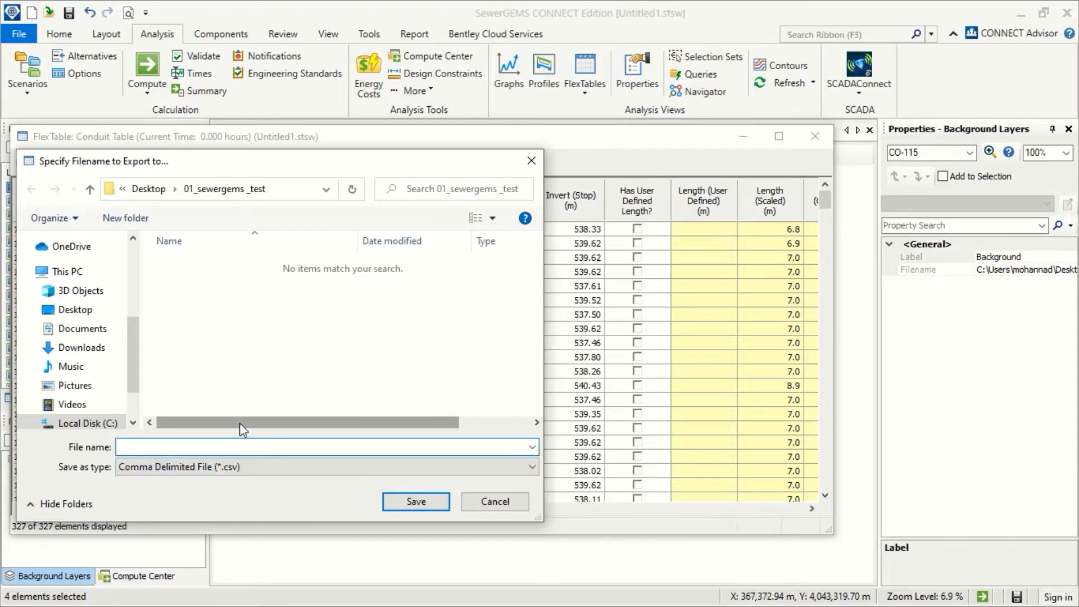
pyautogui.click(416, 501)
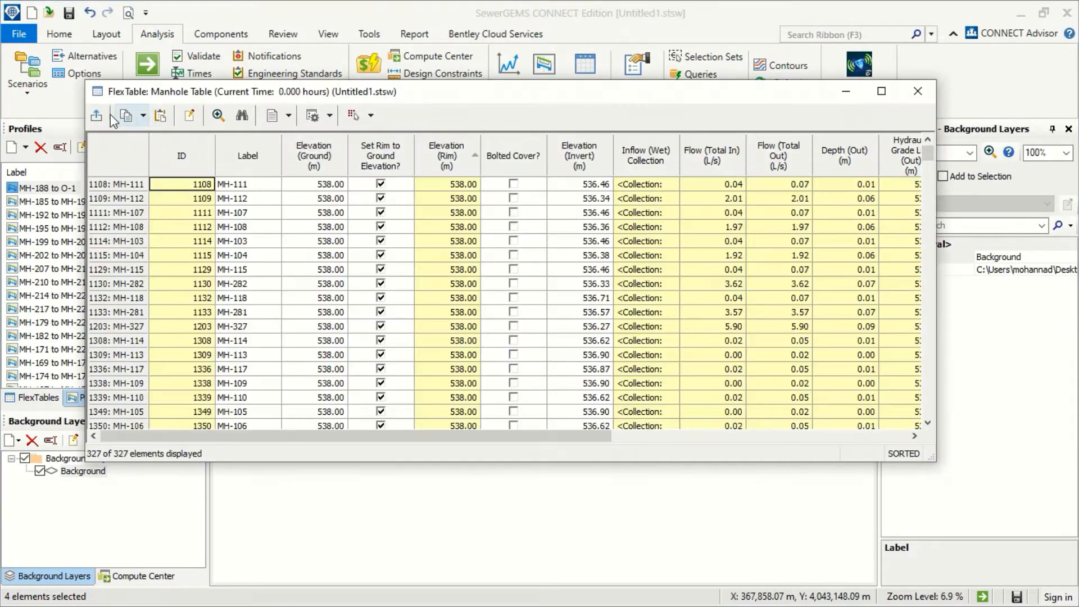
# Export the manhole FlexTable as a CSV named 'Man' and switch to Excel
pyautogui.click(97, 115)
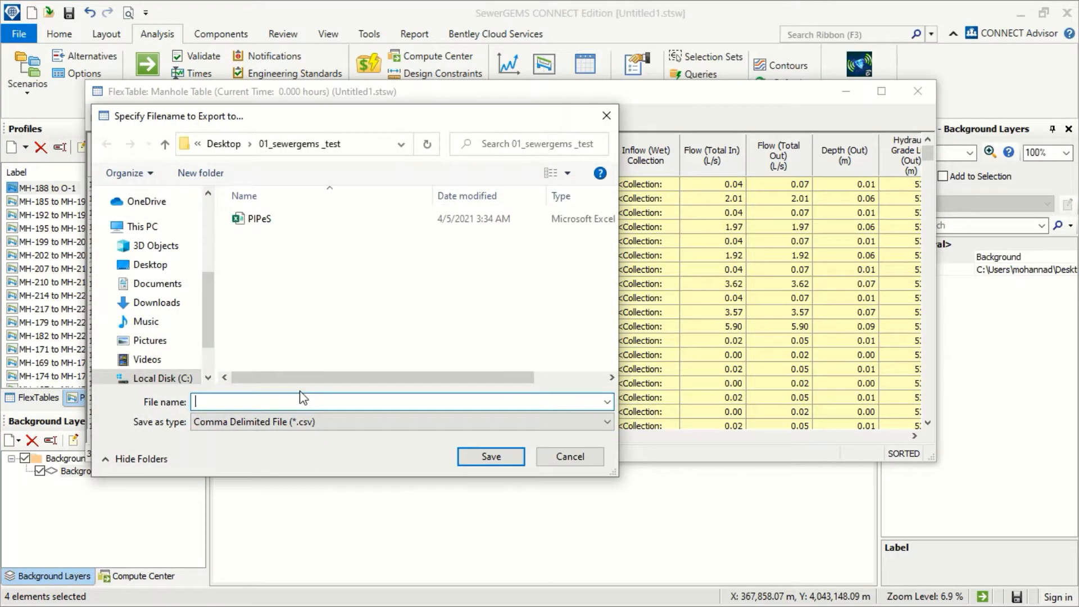
pyautogui.write('Man')
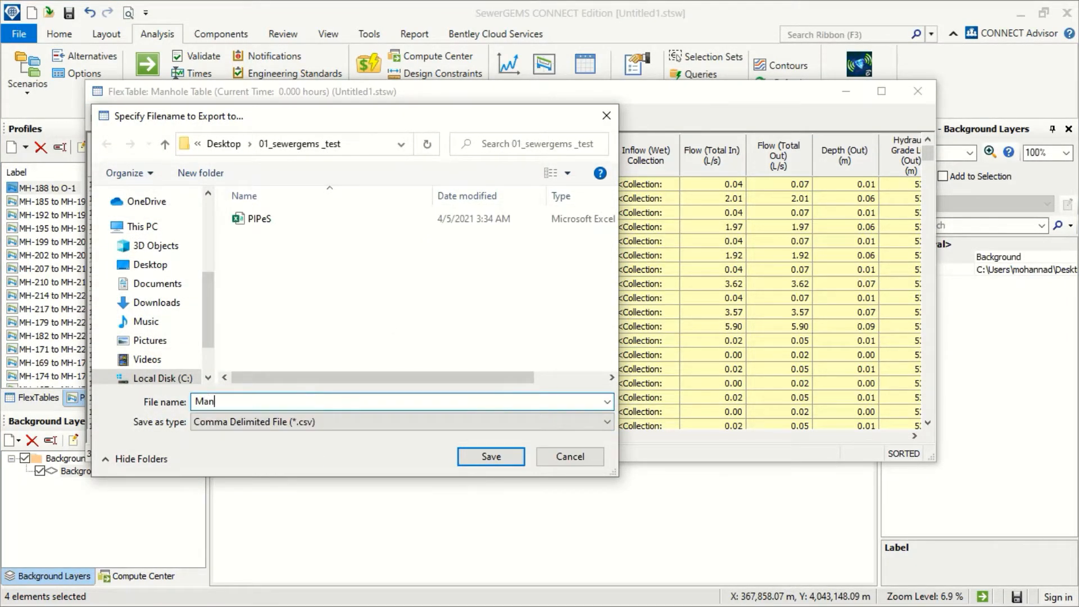
pyautogui.click(490, 456)
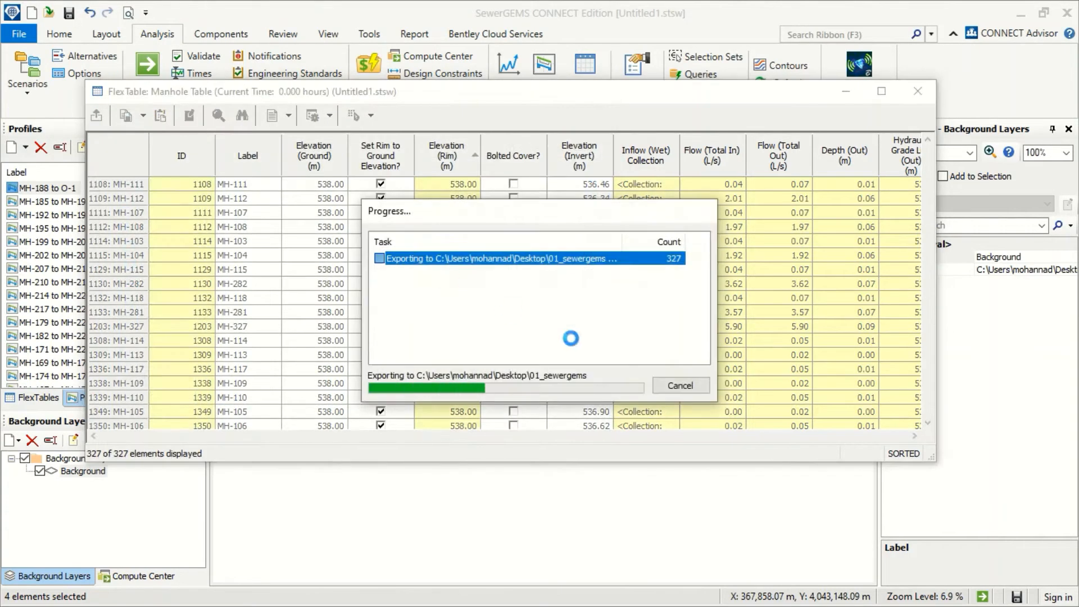
pyautogui.press('alt+tab')
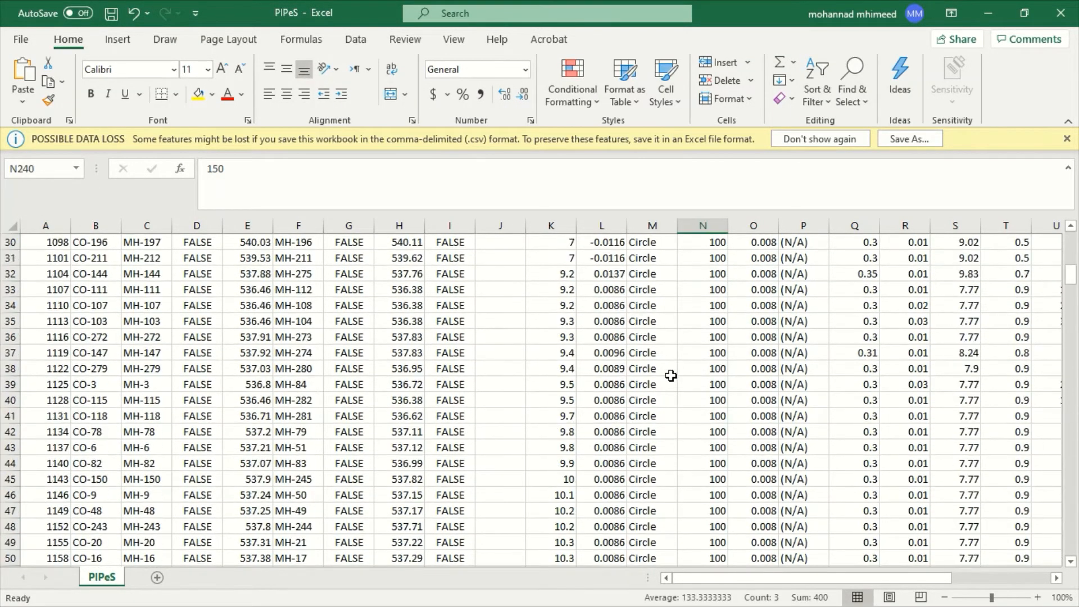
# Scroll up to the earlier conduit rows in the PIPeS CSV
pyautogui.scroll(3)
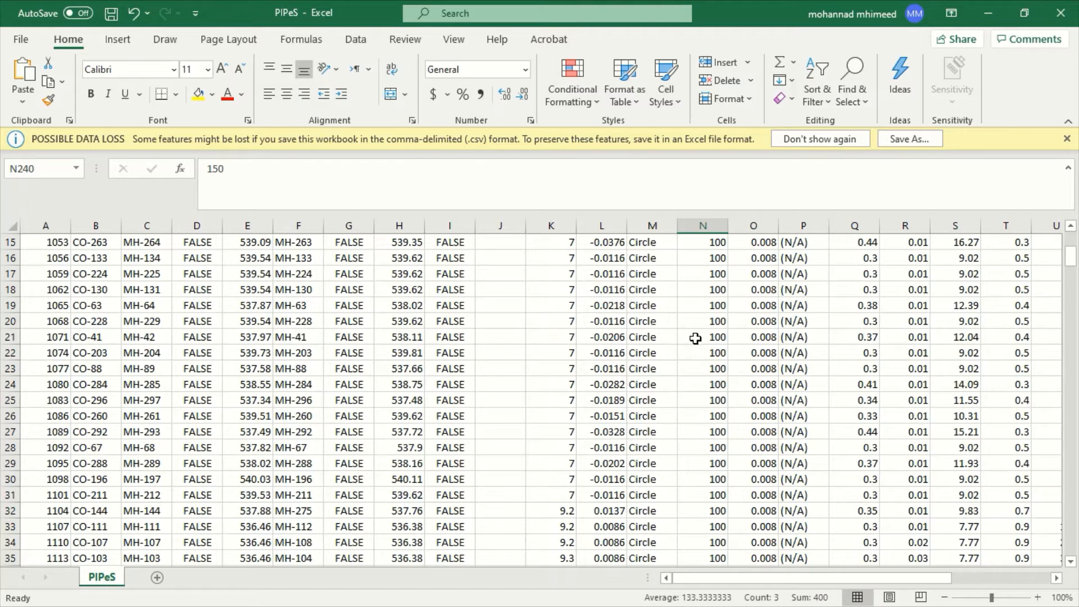
pyautogui.moveTo(637, 421)
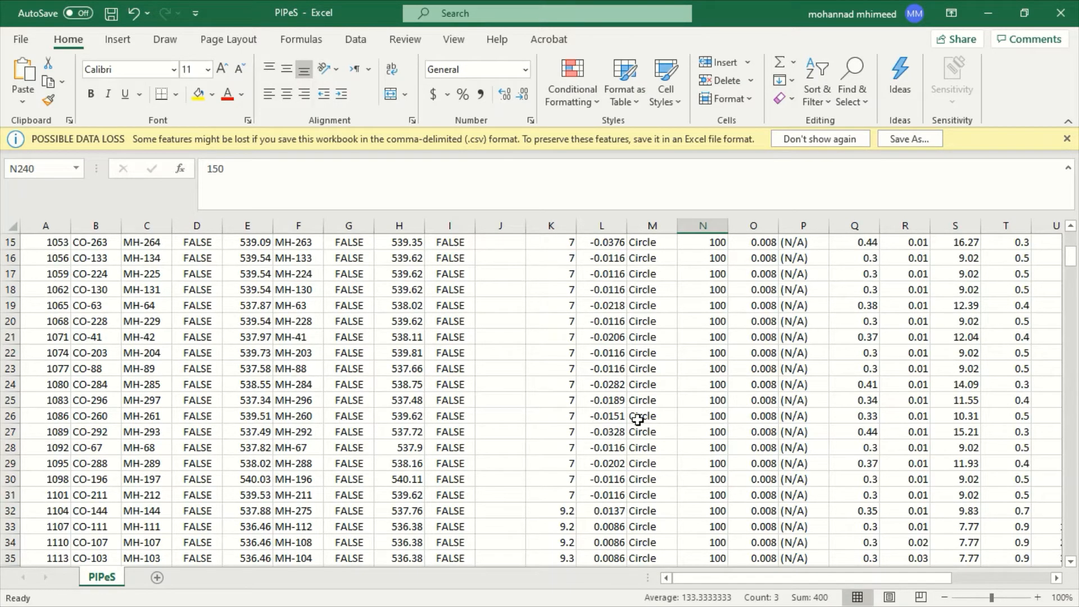
pyautogui.moveTo(592, 416)
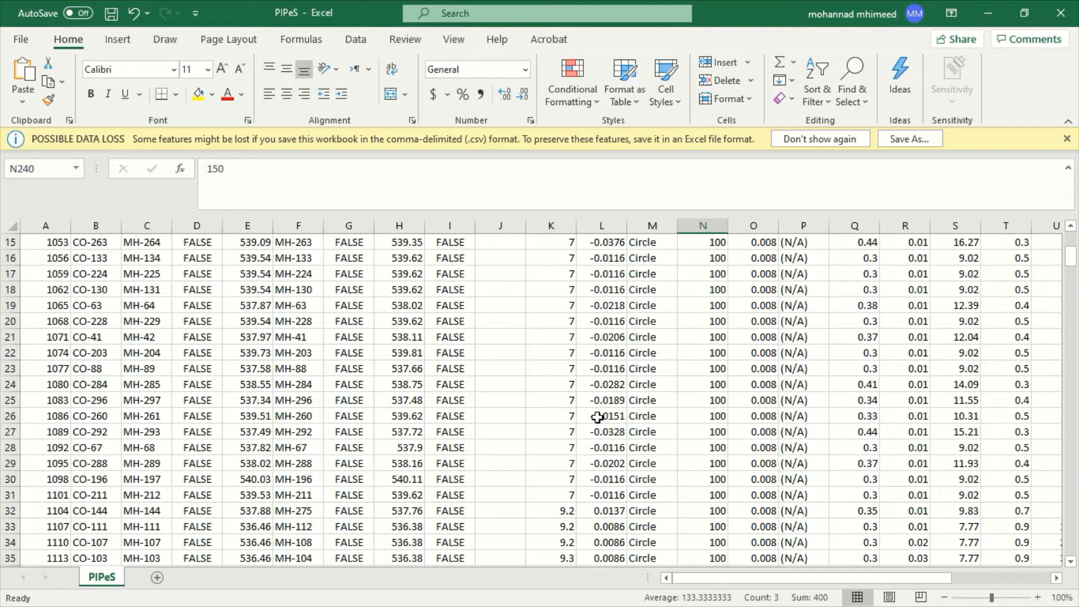